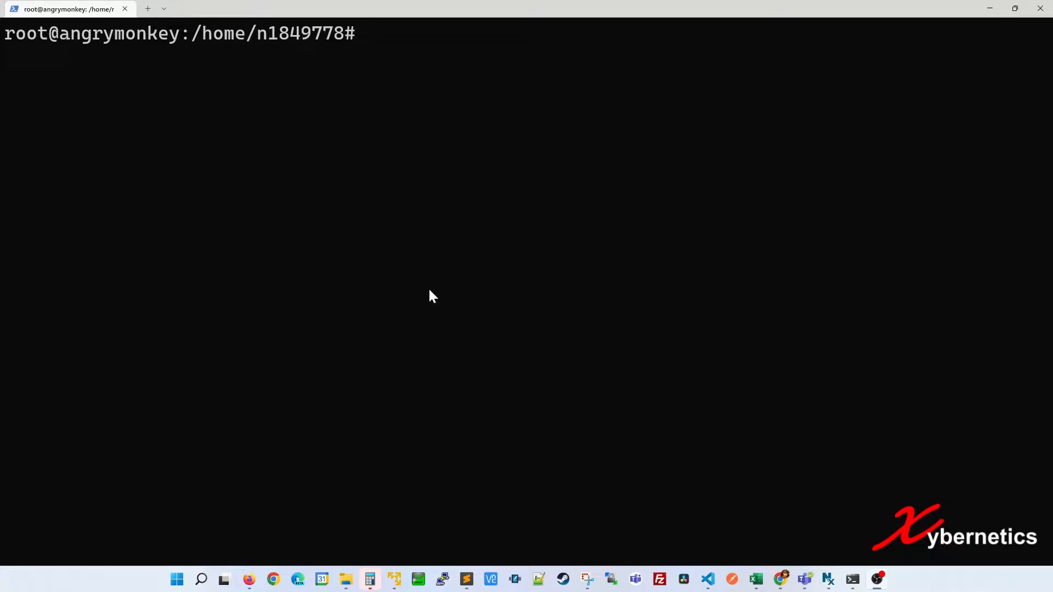
- Show the Linux release with lsb_release -a and list cached libraries with ldconfig -p
{"action": "type", "text": "lsb_release -a"}
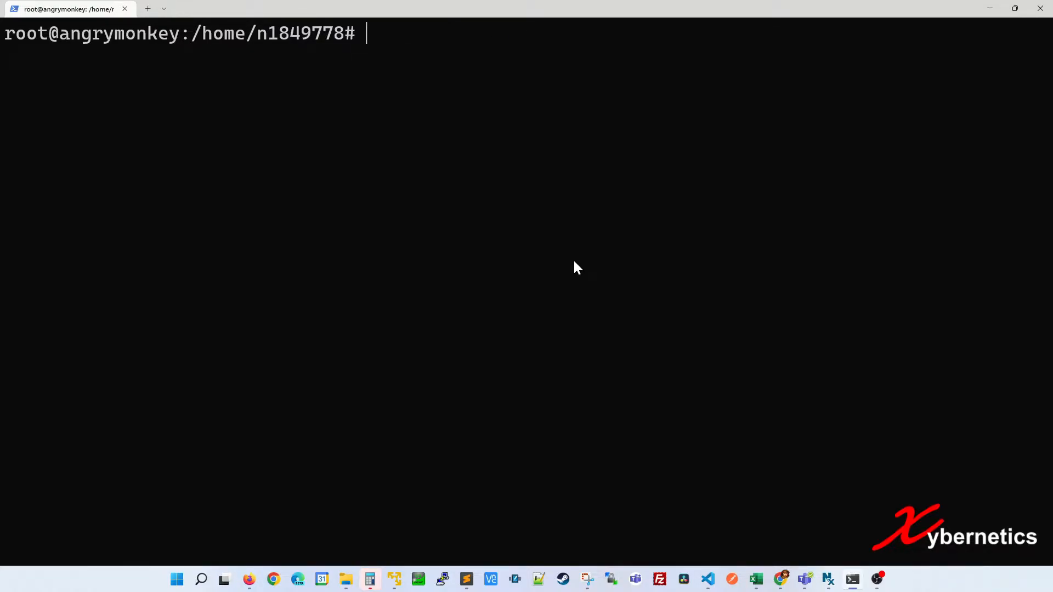
{"action": "type", "text": "ldc"}
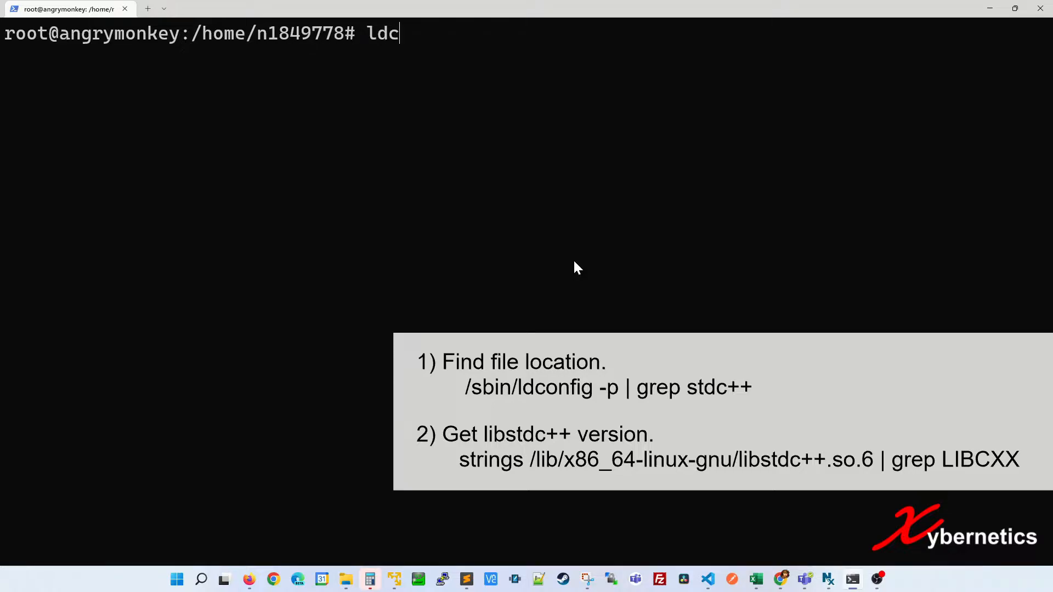
{"action": "type", "text": "onfig -"}
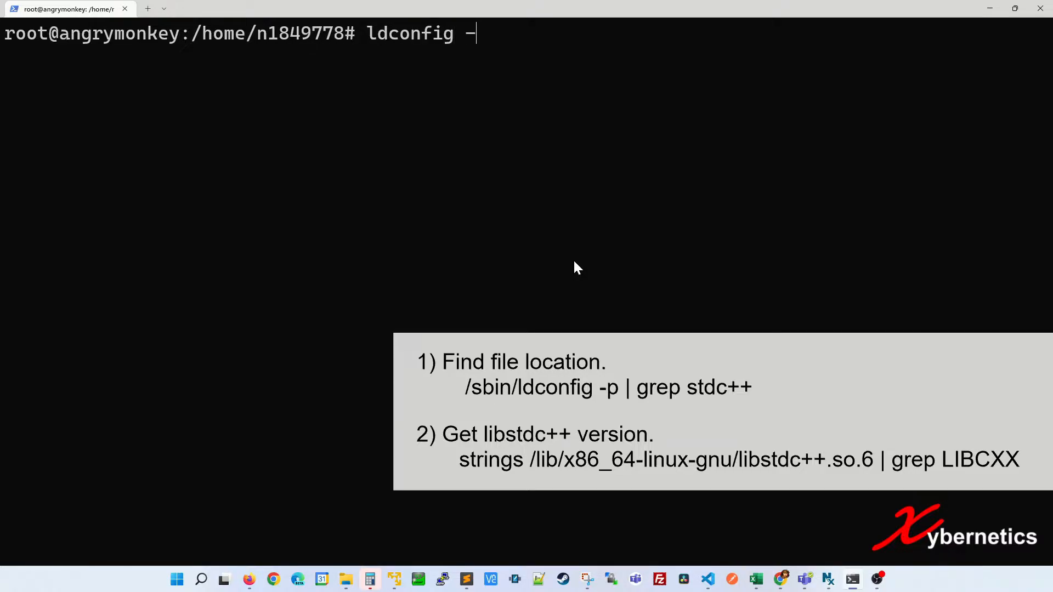
{"action": "type", "text": "p"}
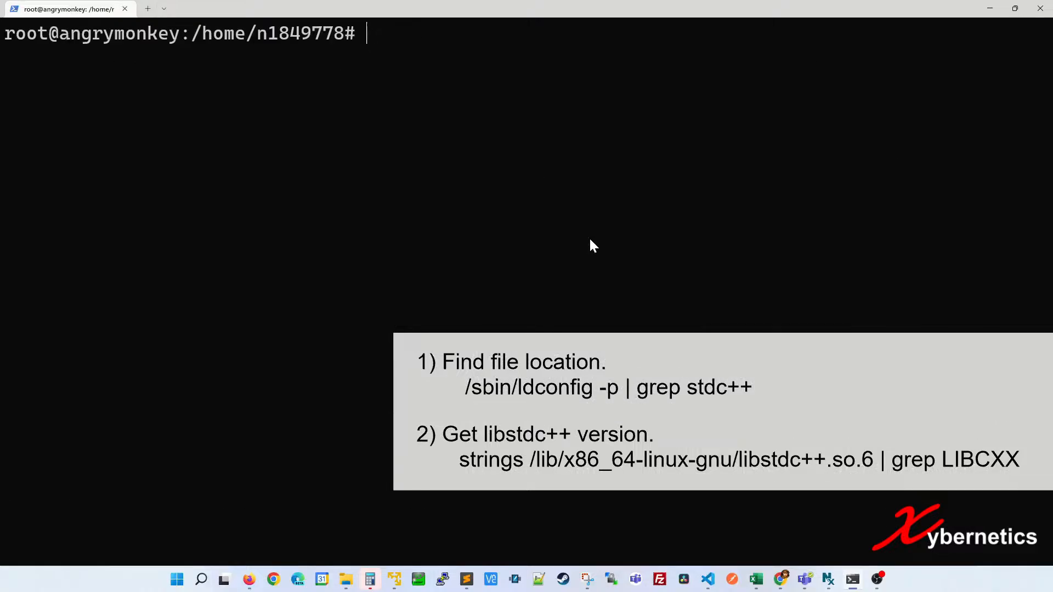
- Filter ldconfig -p through grep stdc++ to locate libstdc++.so.6 under /lib/x86_64-linux-gnu
{"action": "type", "text": "ldconfig -p |"}
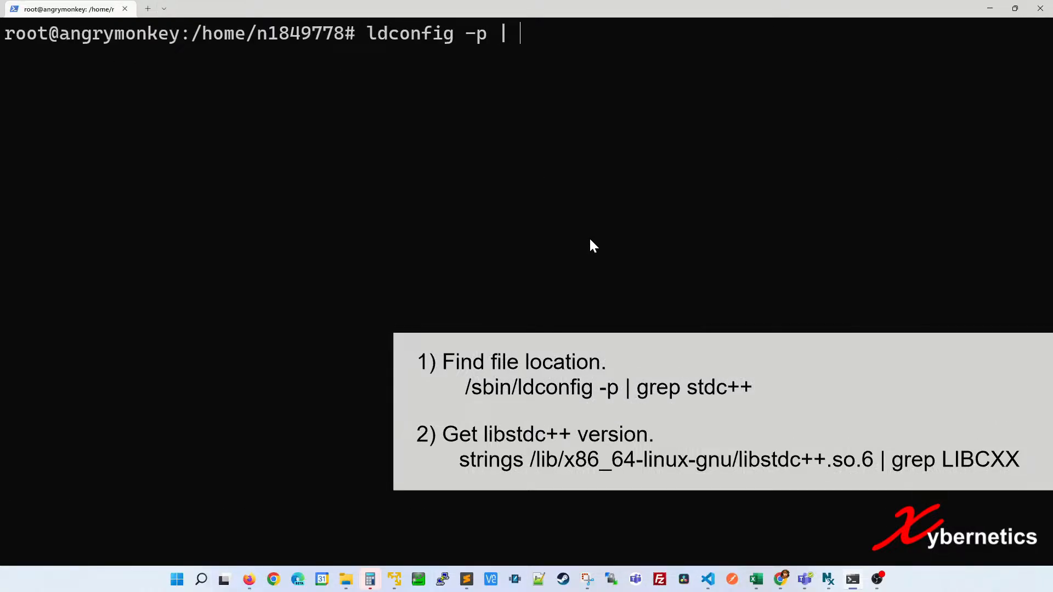
{"action": "type", "text": "grep"}
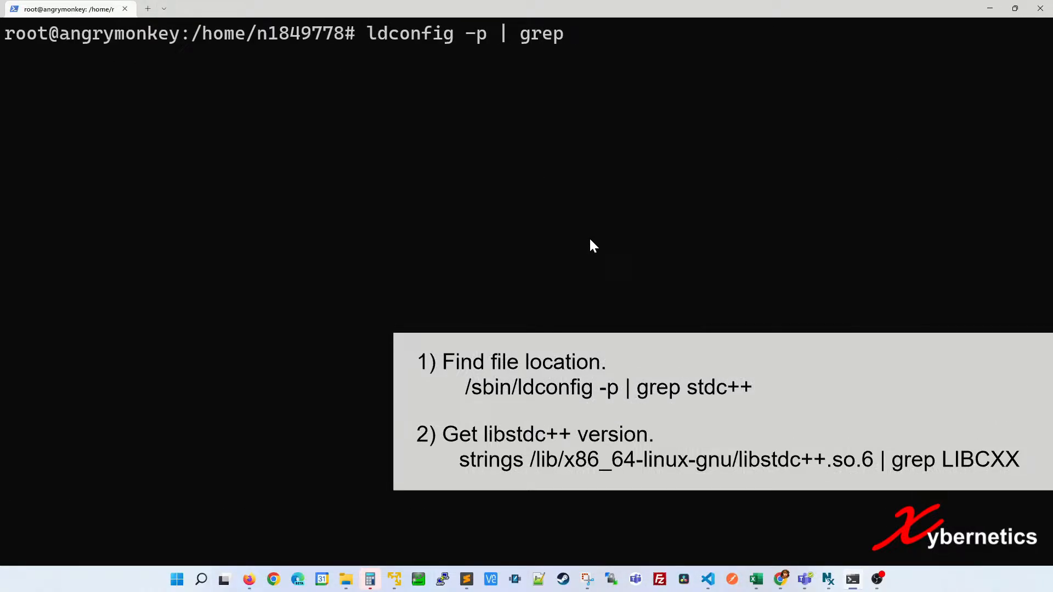
{"action": "type", "text": "st"}
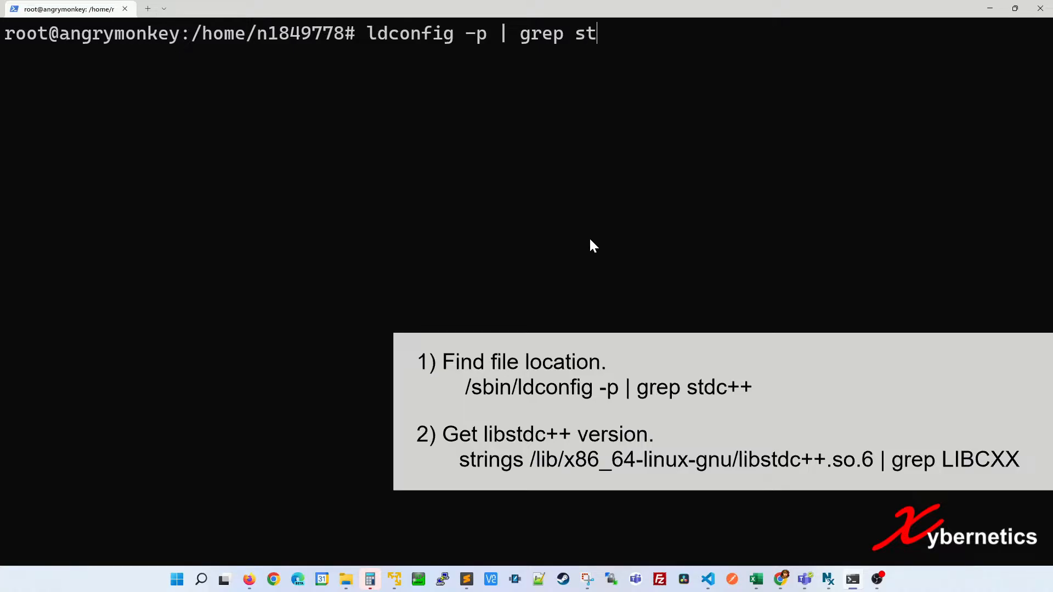
{"action": "type", "text": "dc++"}
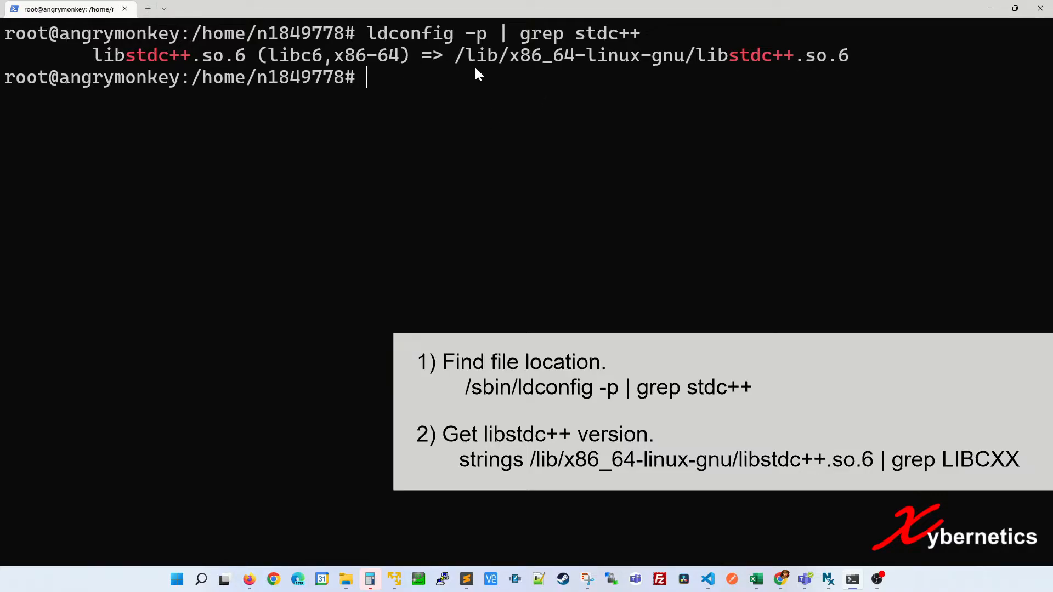
{"action": "left_click_drag", "start_coordinate": [455, 55], "coordinate": [718, 54]}
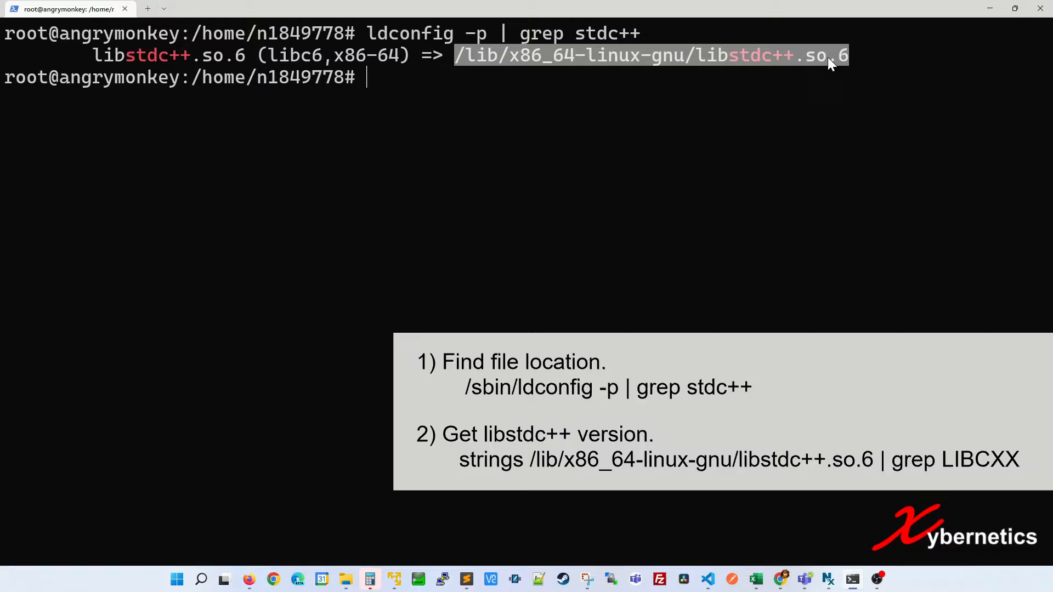
{"action": "mouse_move", "coordinate": [892, 87]}
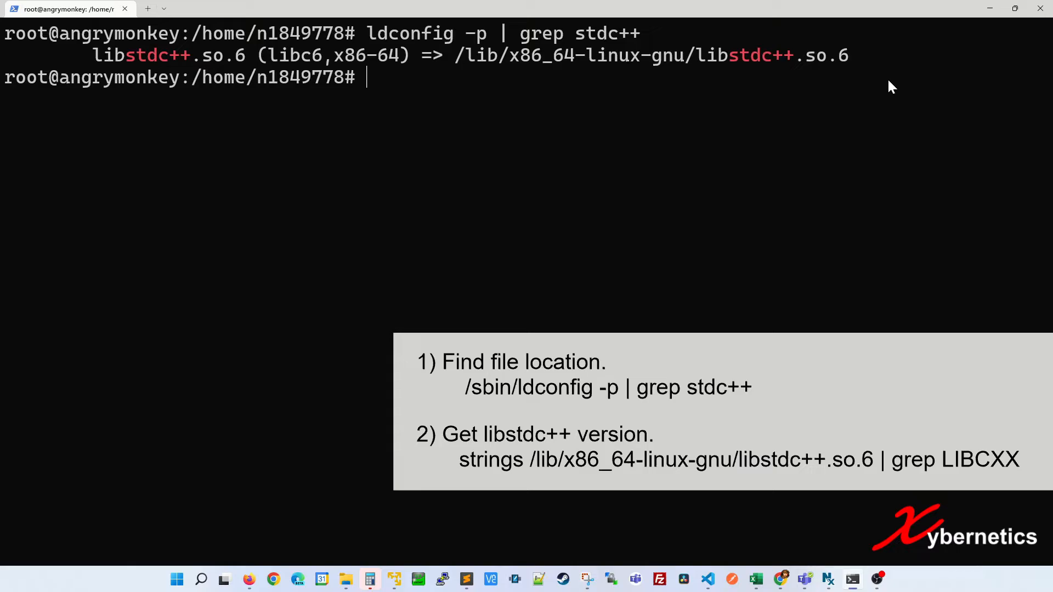
- Dump strings from /lib/x86_64-linux-gnu/libstdc++.so.6, then clear the screen
{"action": "type", "text": "strin"}
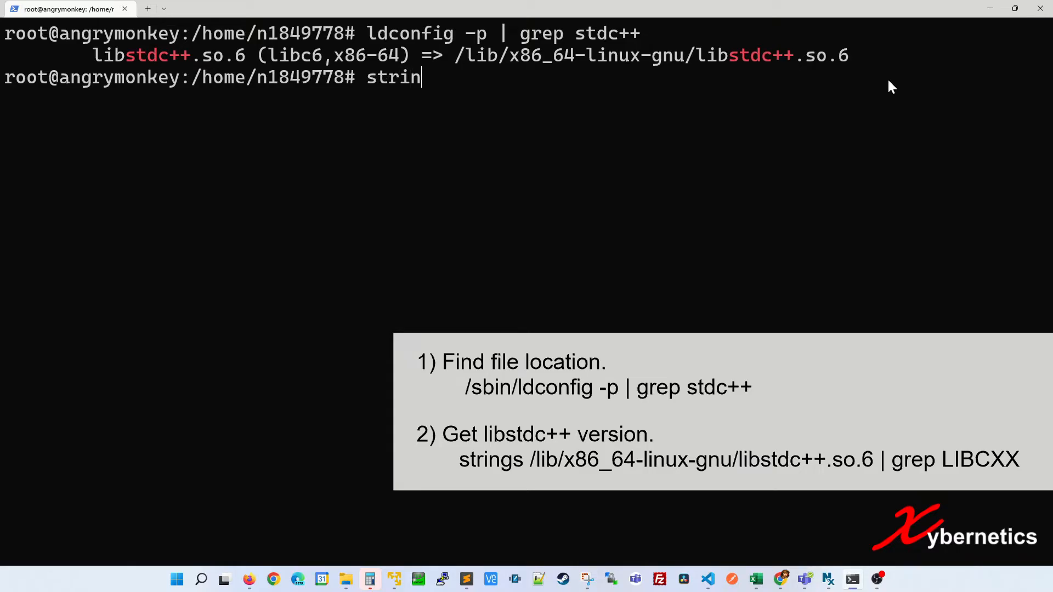
{"action": "type", "text": "gs"}
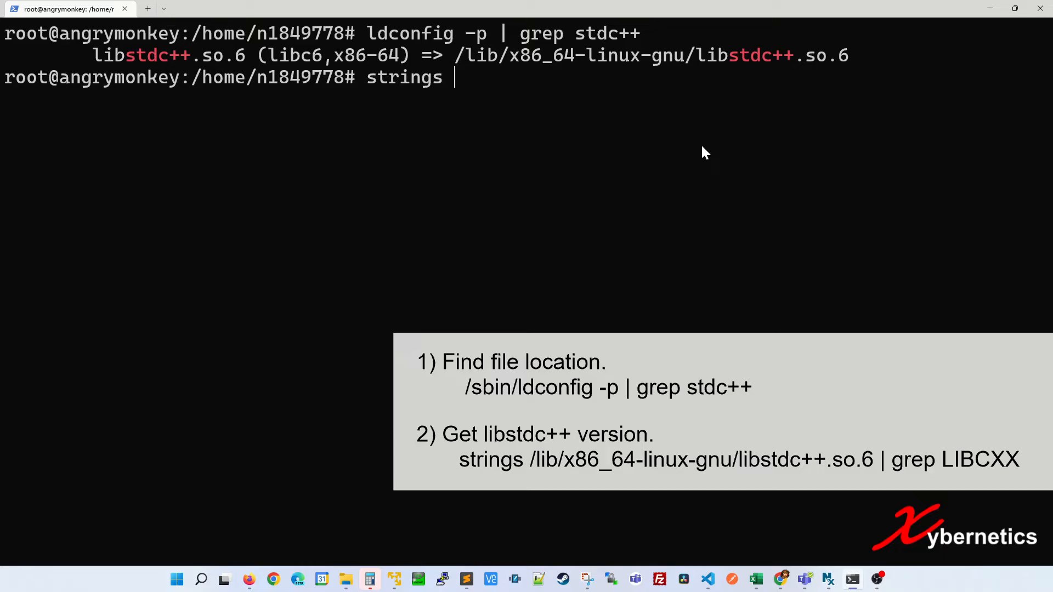
{"action": "type", "text": "/lib/x86_64-linux-gnu/libstdc++.so.6"}
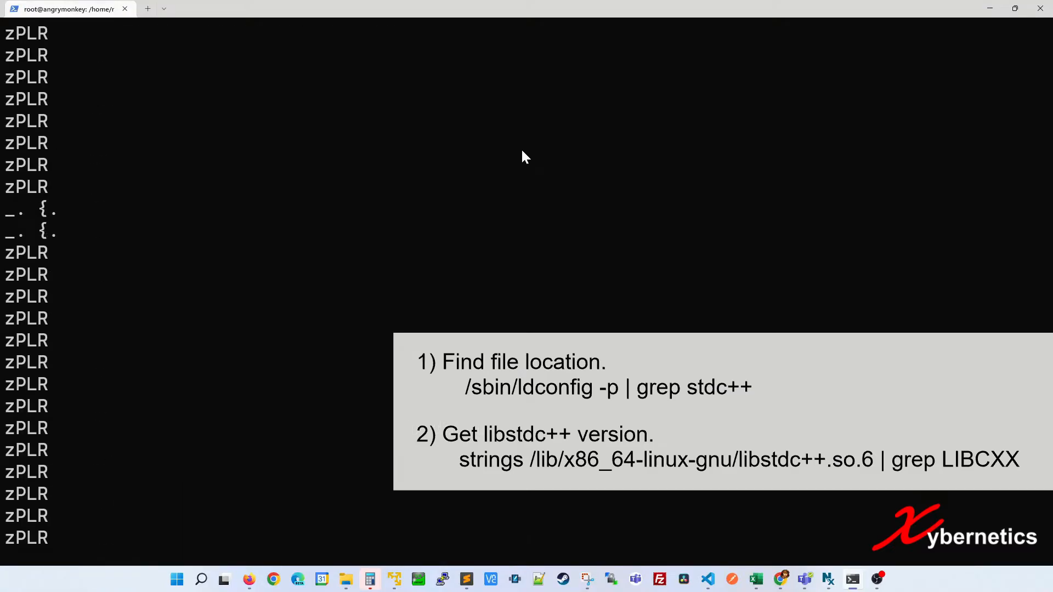
{"action": "type", "text": "cl"}
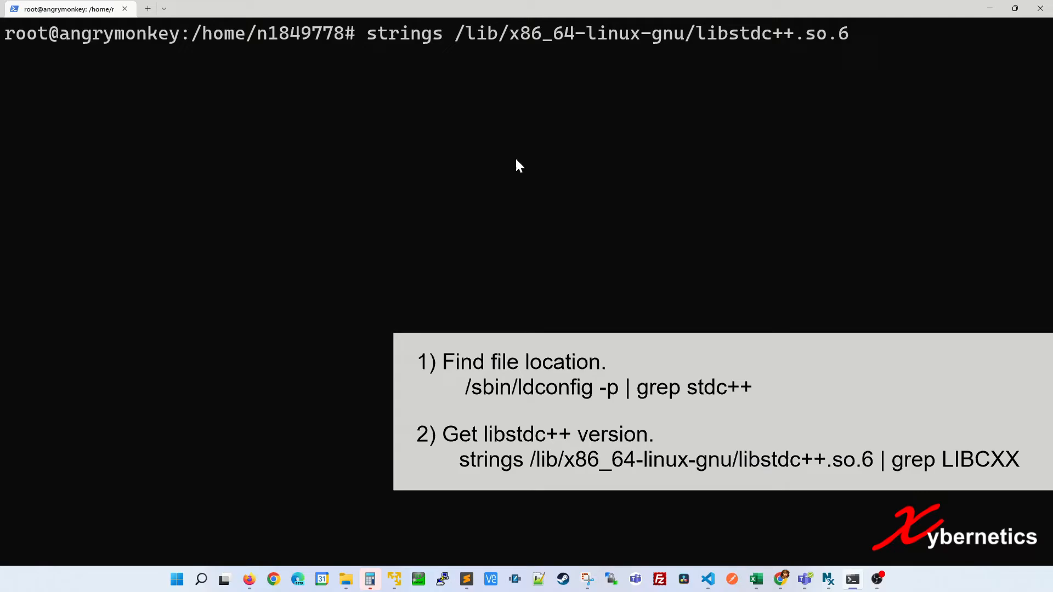
- Pipe the libstdc++.so.6 strings output through grep LIBCXX to list GLIBCXX_3.4 through 3.4.22
{"action": "type", "text": "| g"}
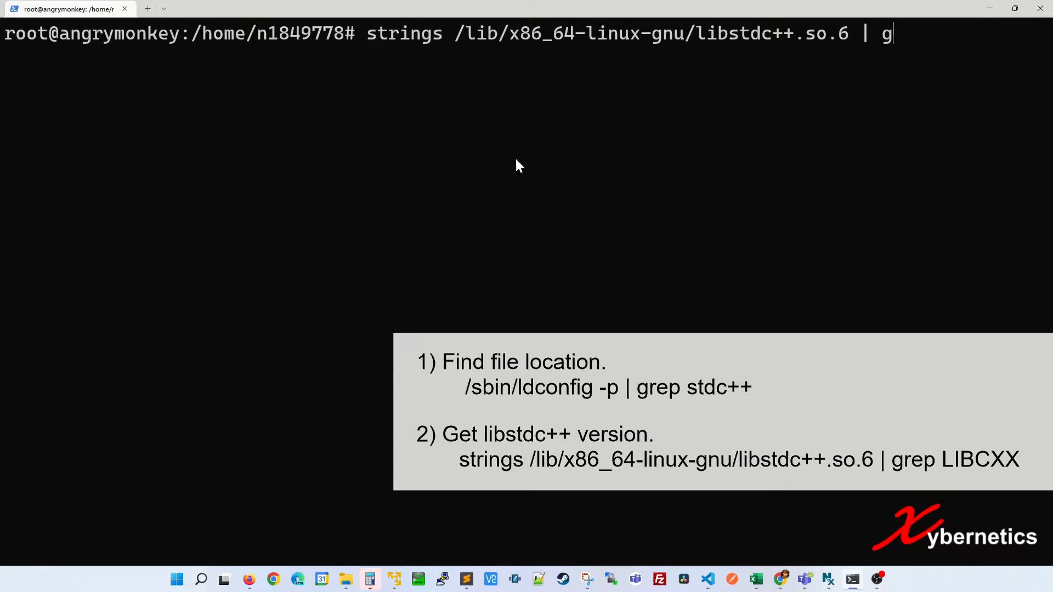
{"action": "type", "text": "rep"}
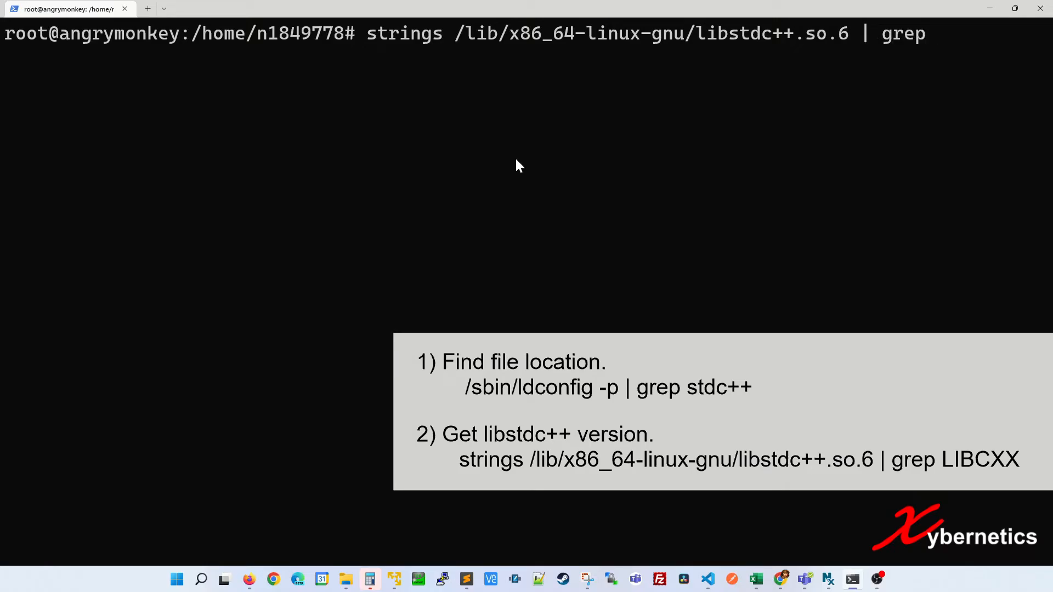
{"action": "type", "text": "LI"}
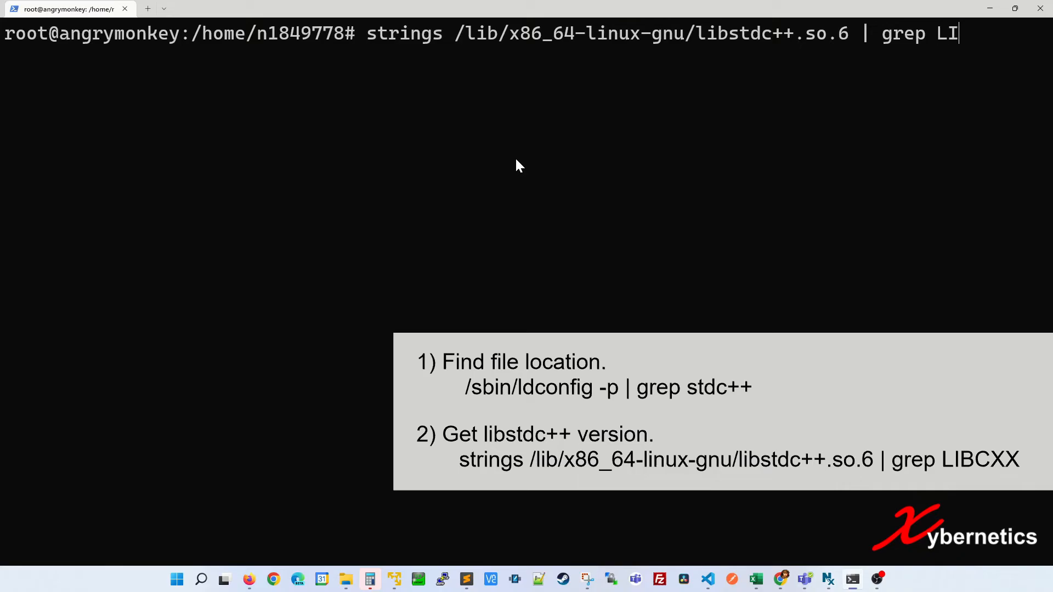
{"action": "type", "text": "BCXX"}
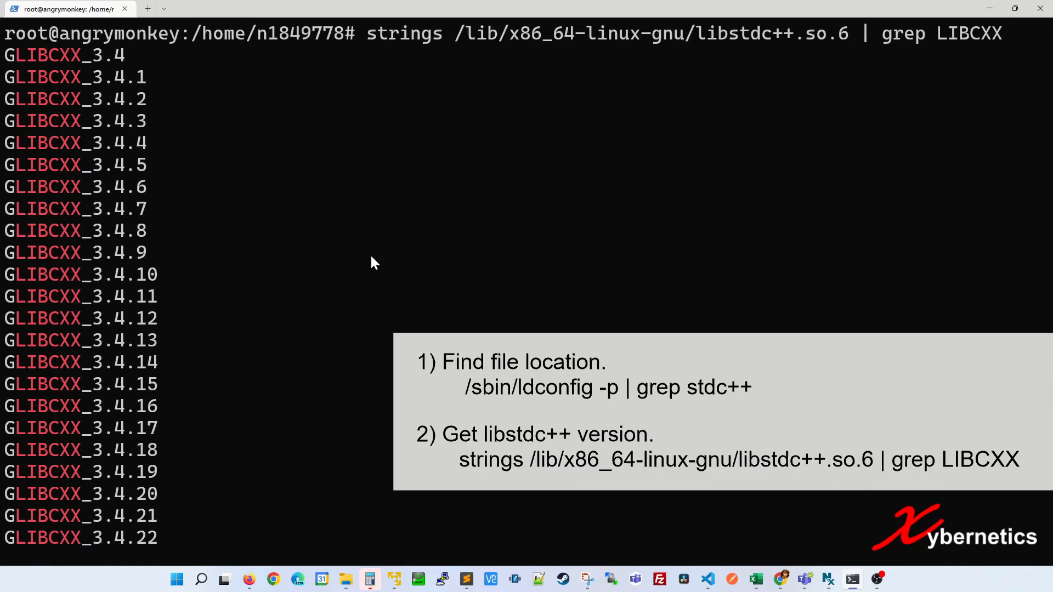
{"action": "mouse_move", "coordinate": [384, 263]}
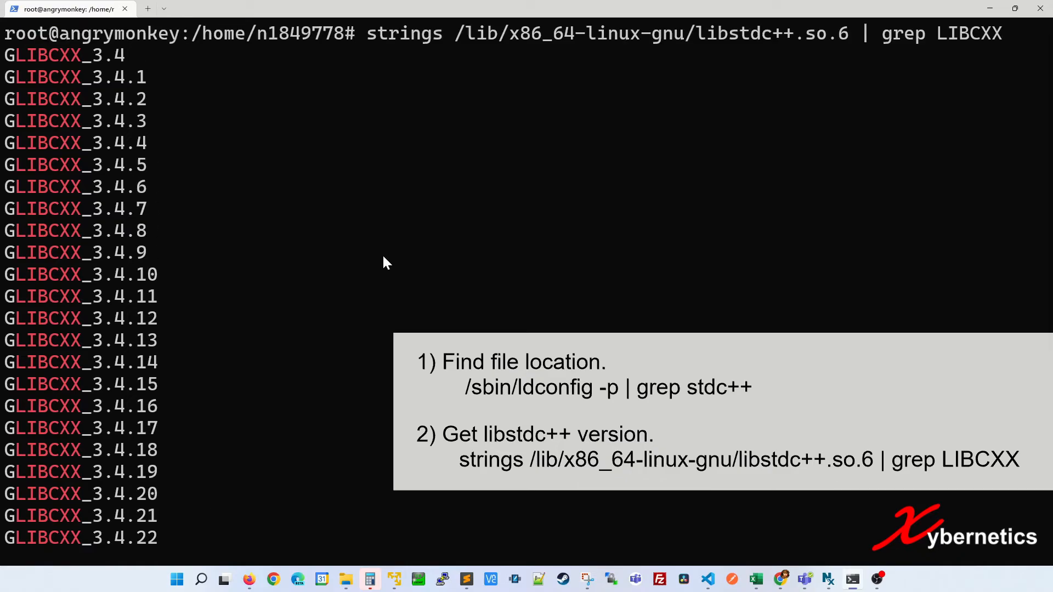
{"action": "mouse_move", "coordinate": [382, 269]}
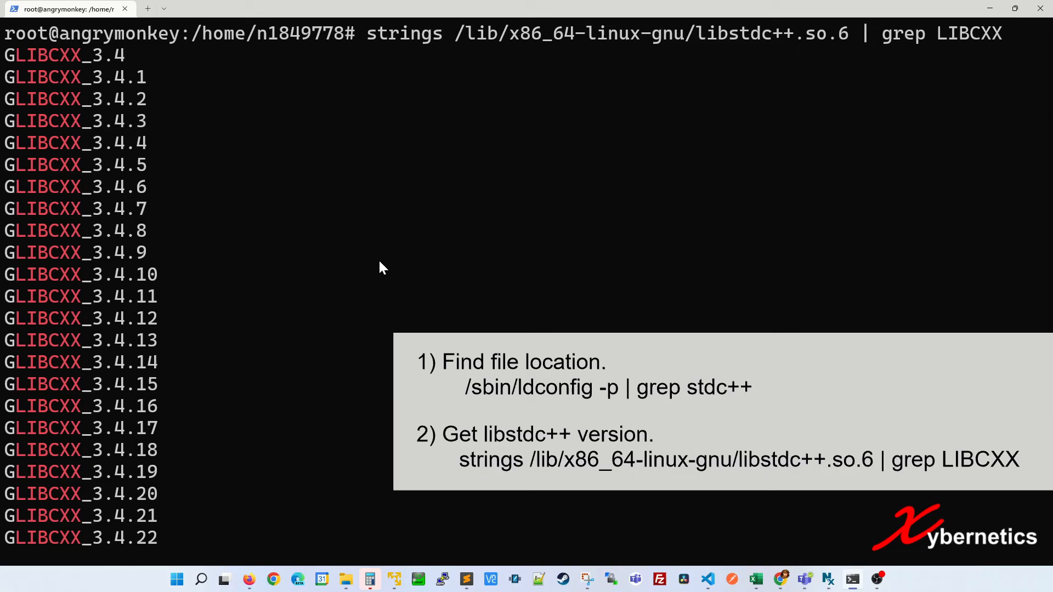